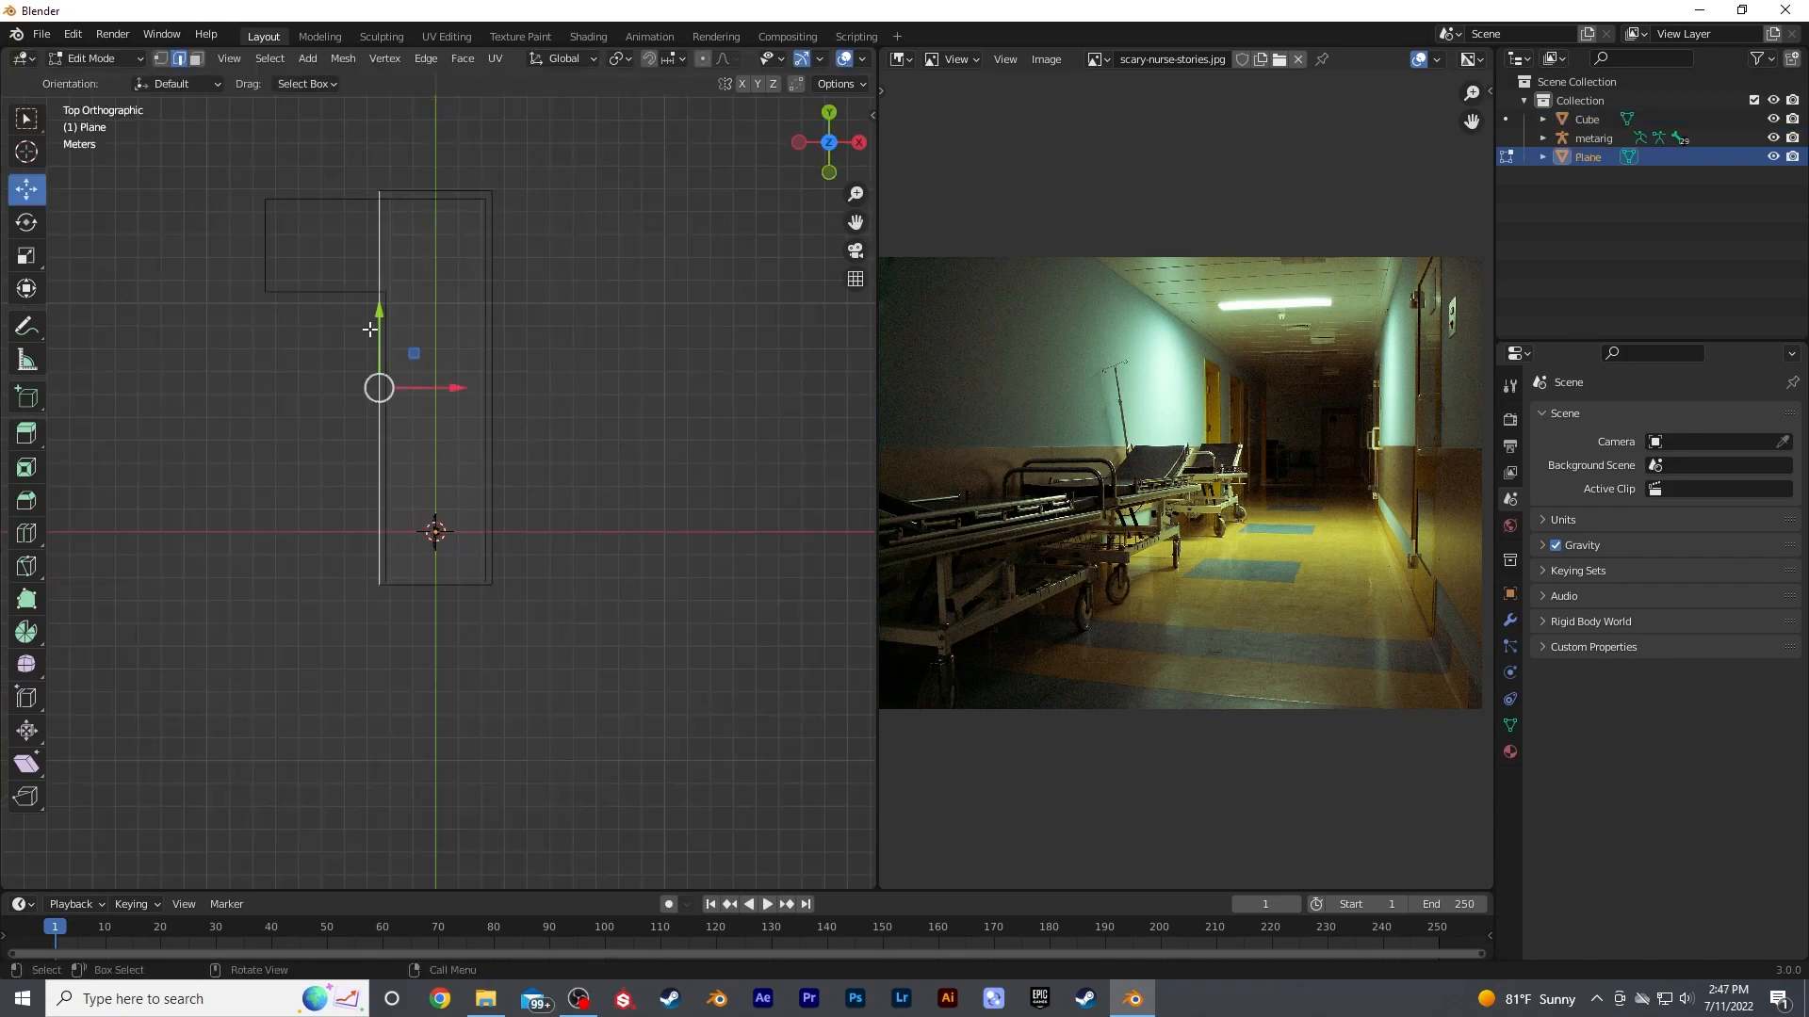
Extrude the plane's vertices in Top view to trace the corridor floor outline.
{"action": "left_click_drag", "start_coordinate": [379, 388], "coordinate": [594, 389]}
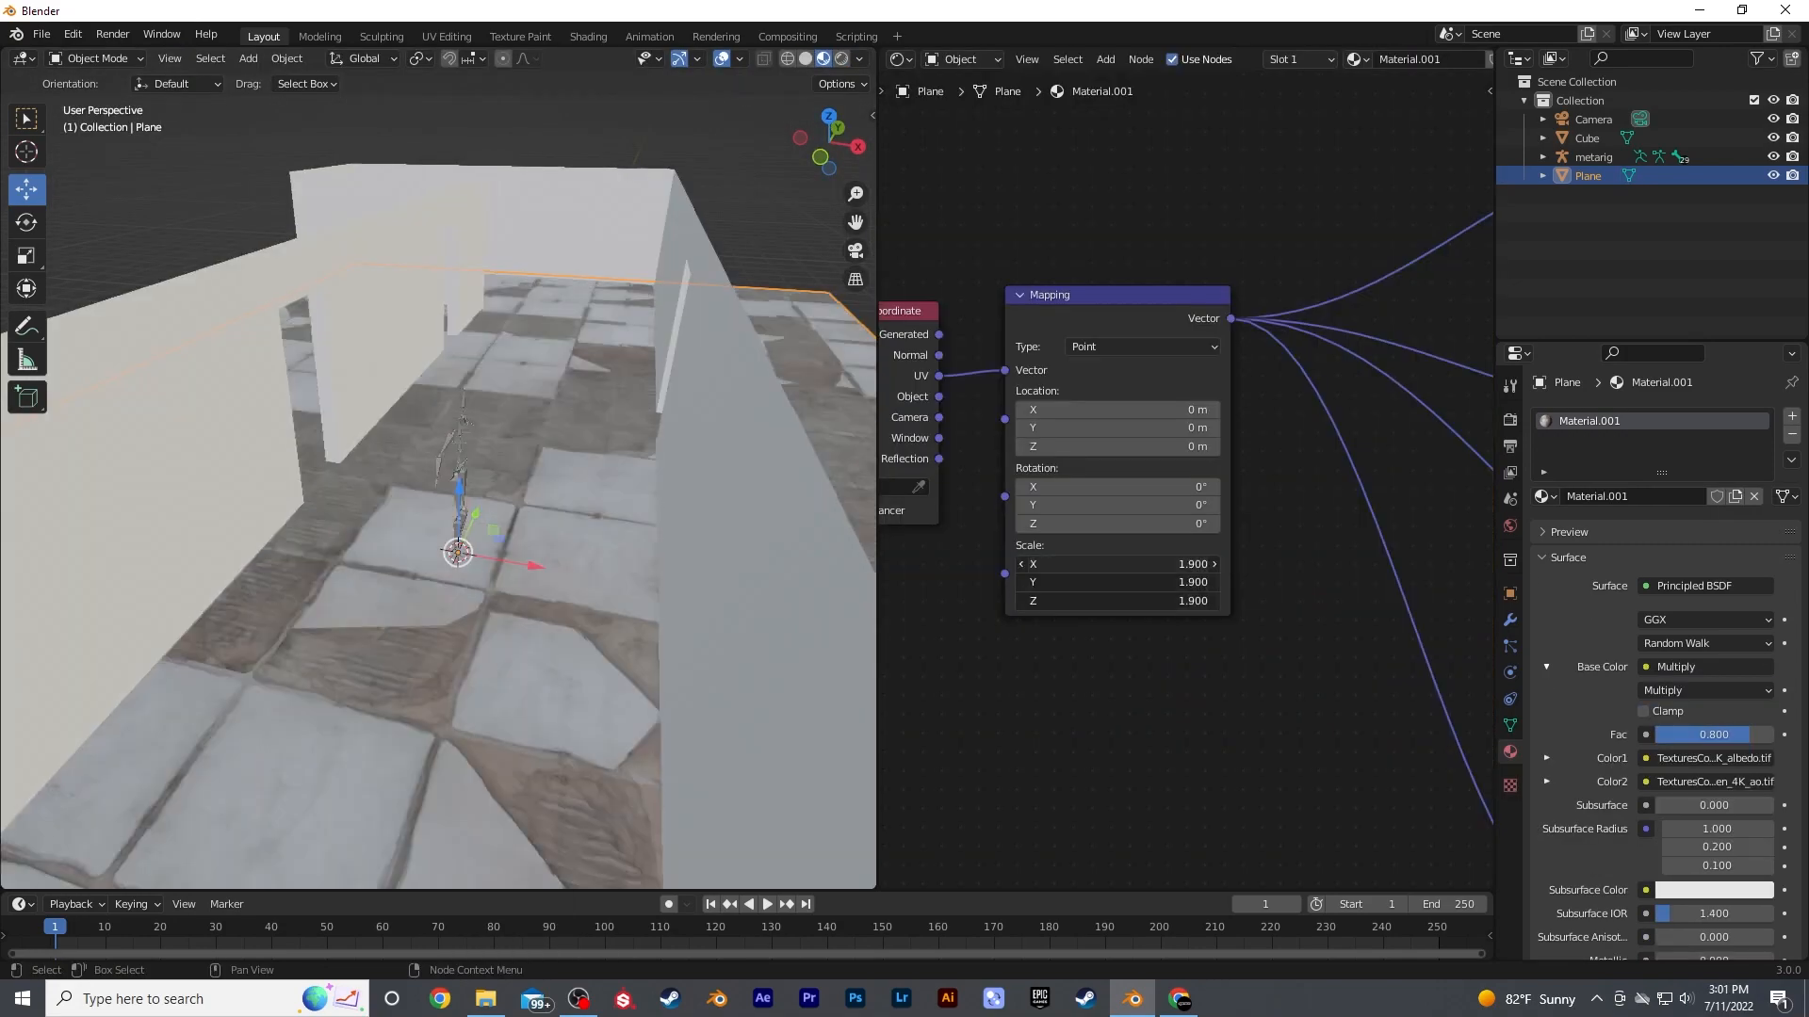
Multiply the broken tile albedo by its AO map into Base Color, mapping scale 1.9.
{"action": "left_click", "coordinate": [852, 999]}
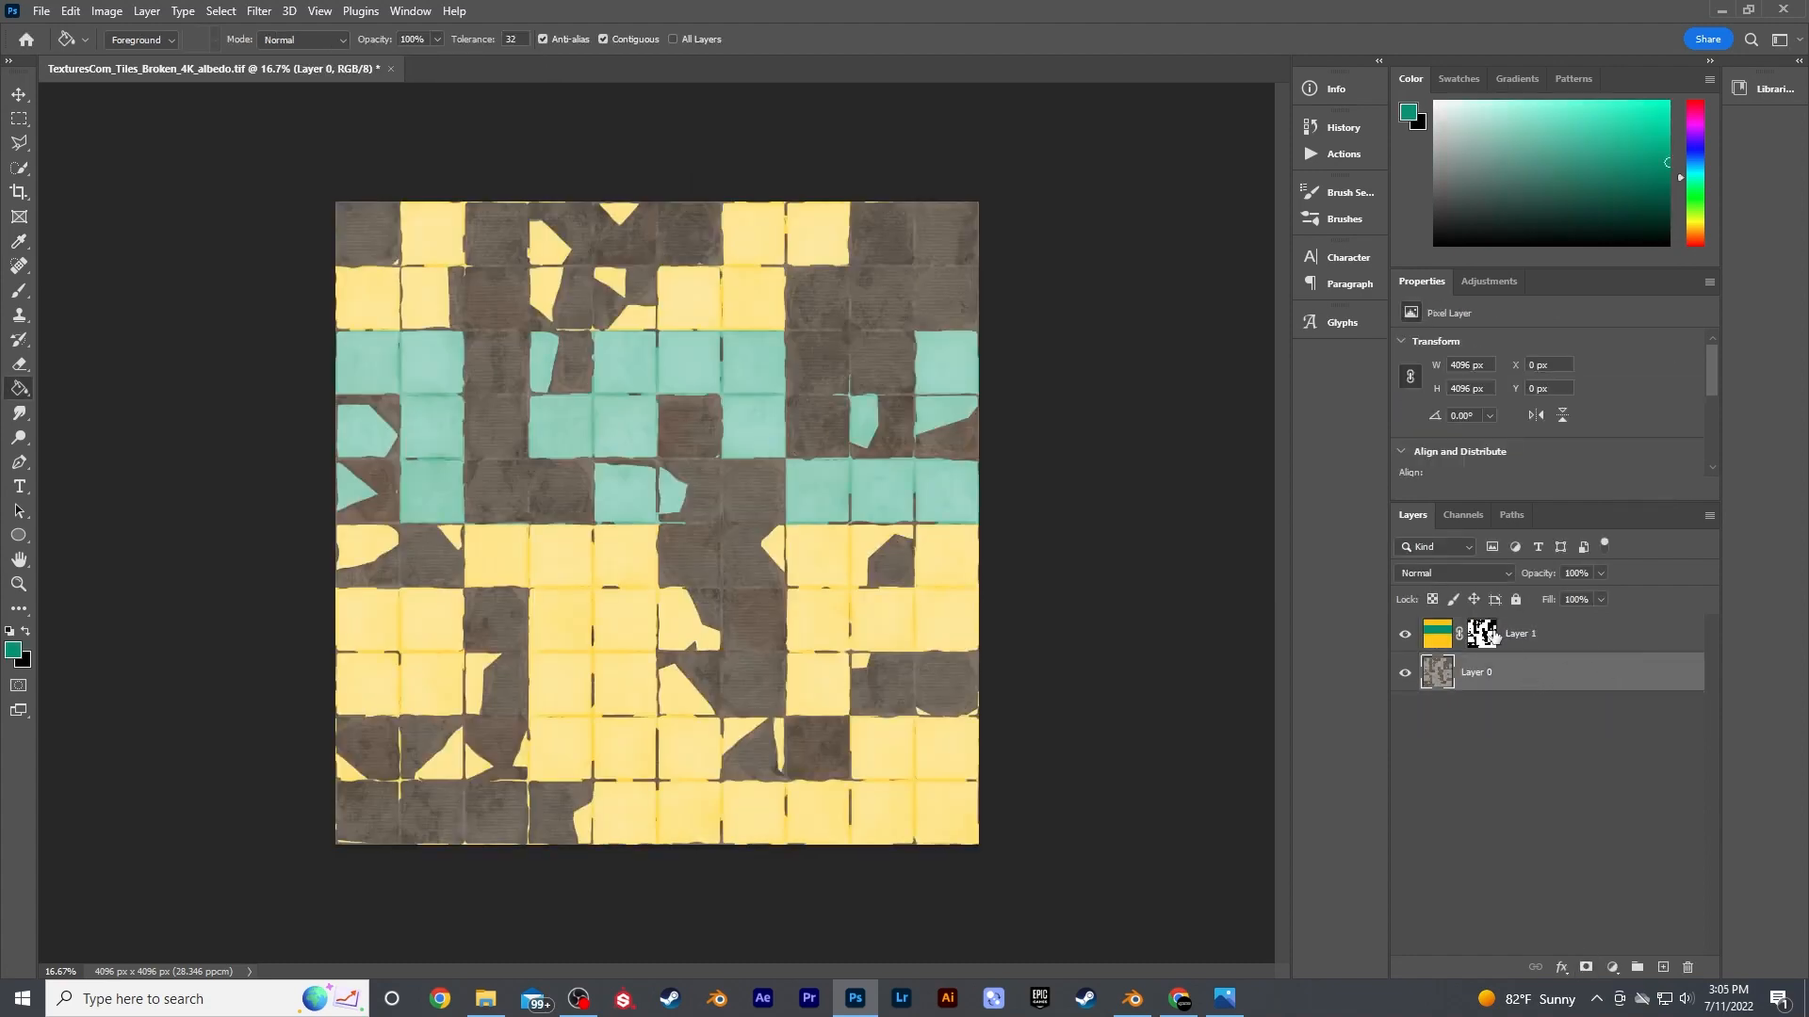
Fill whole tiles on the masked colour layer with the teal foreground colour.
{"action": "left_click", "coordinate": [1130, 999]}
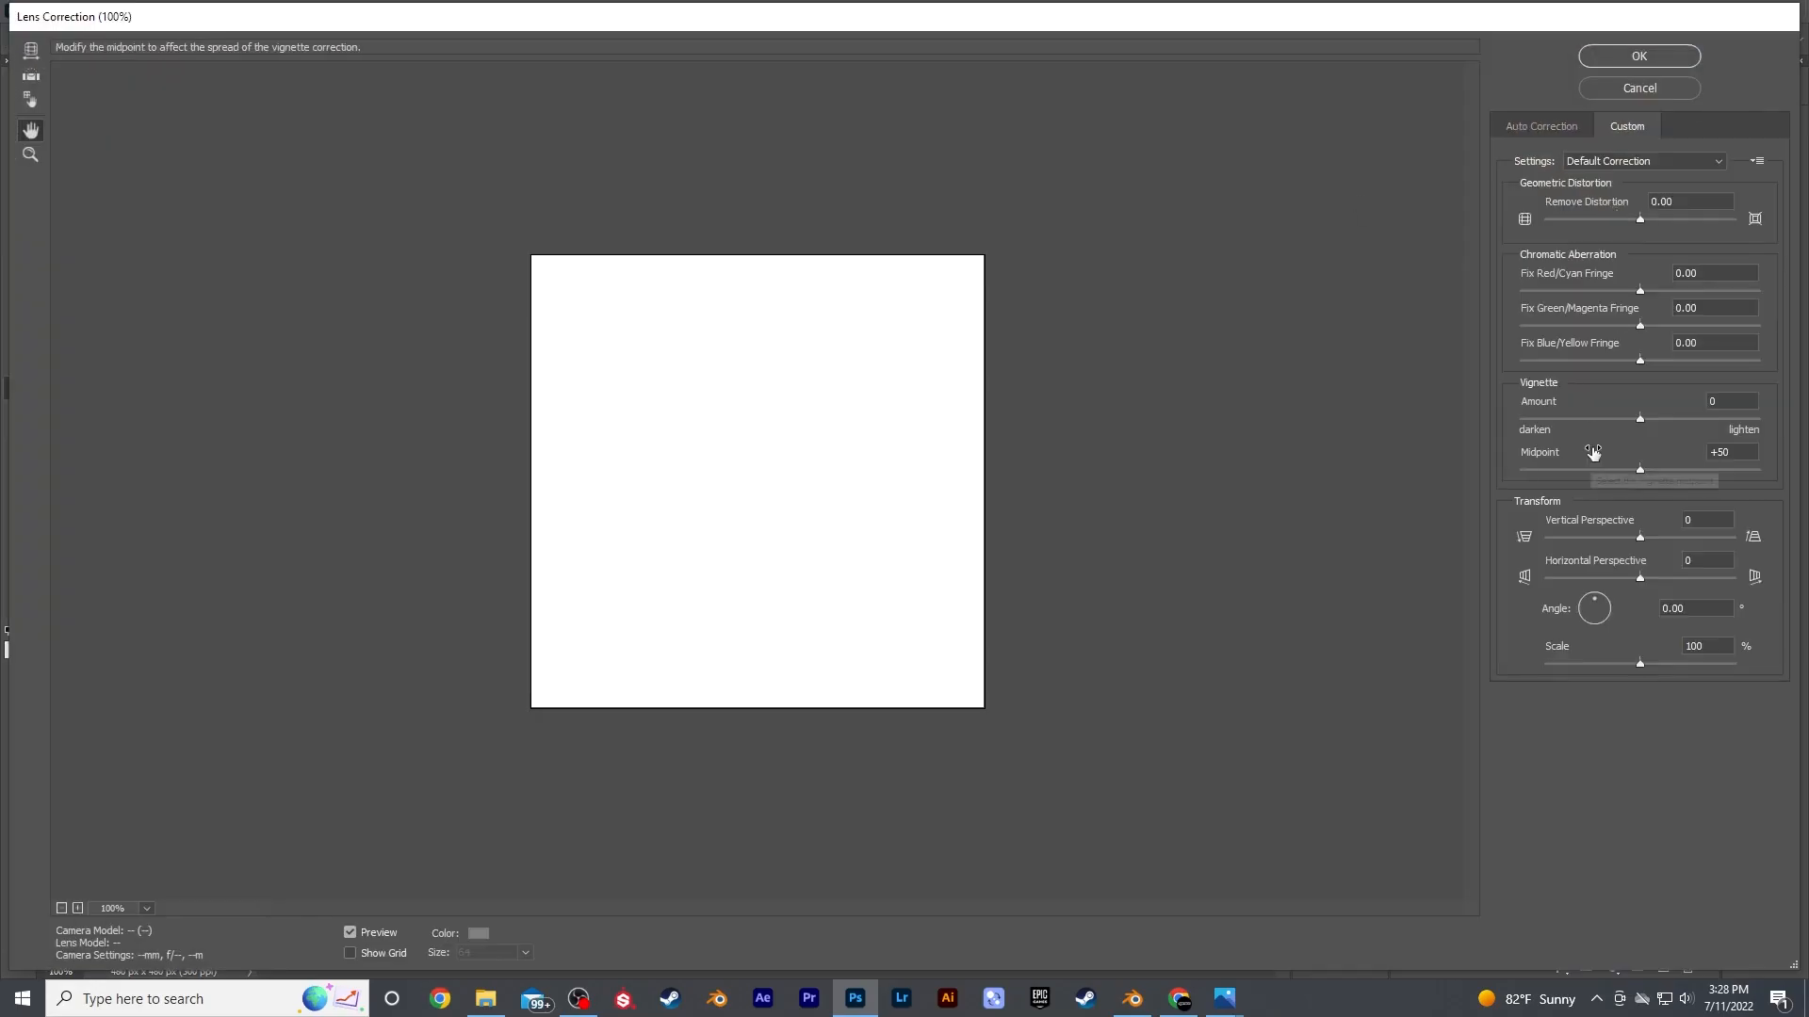
Darken the cloud texture's edges with a Lens Correction vignette, then brush brightness inside the circular selection.
{"action": "left_click", "coordinate": [1637, 55]}
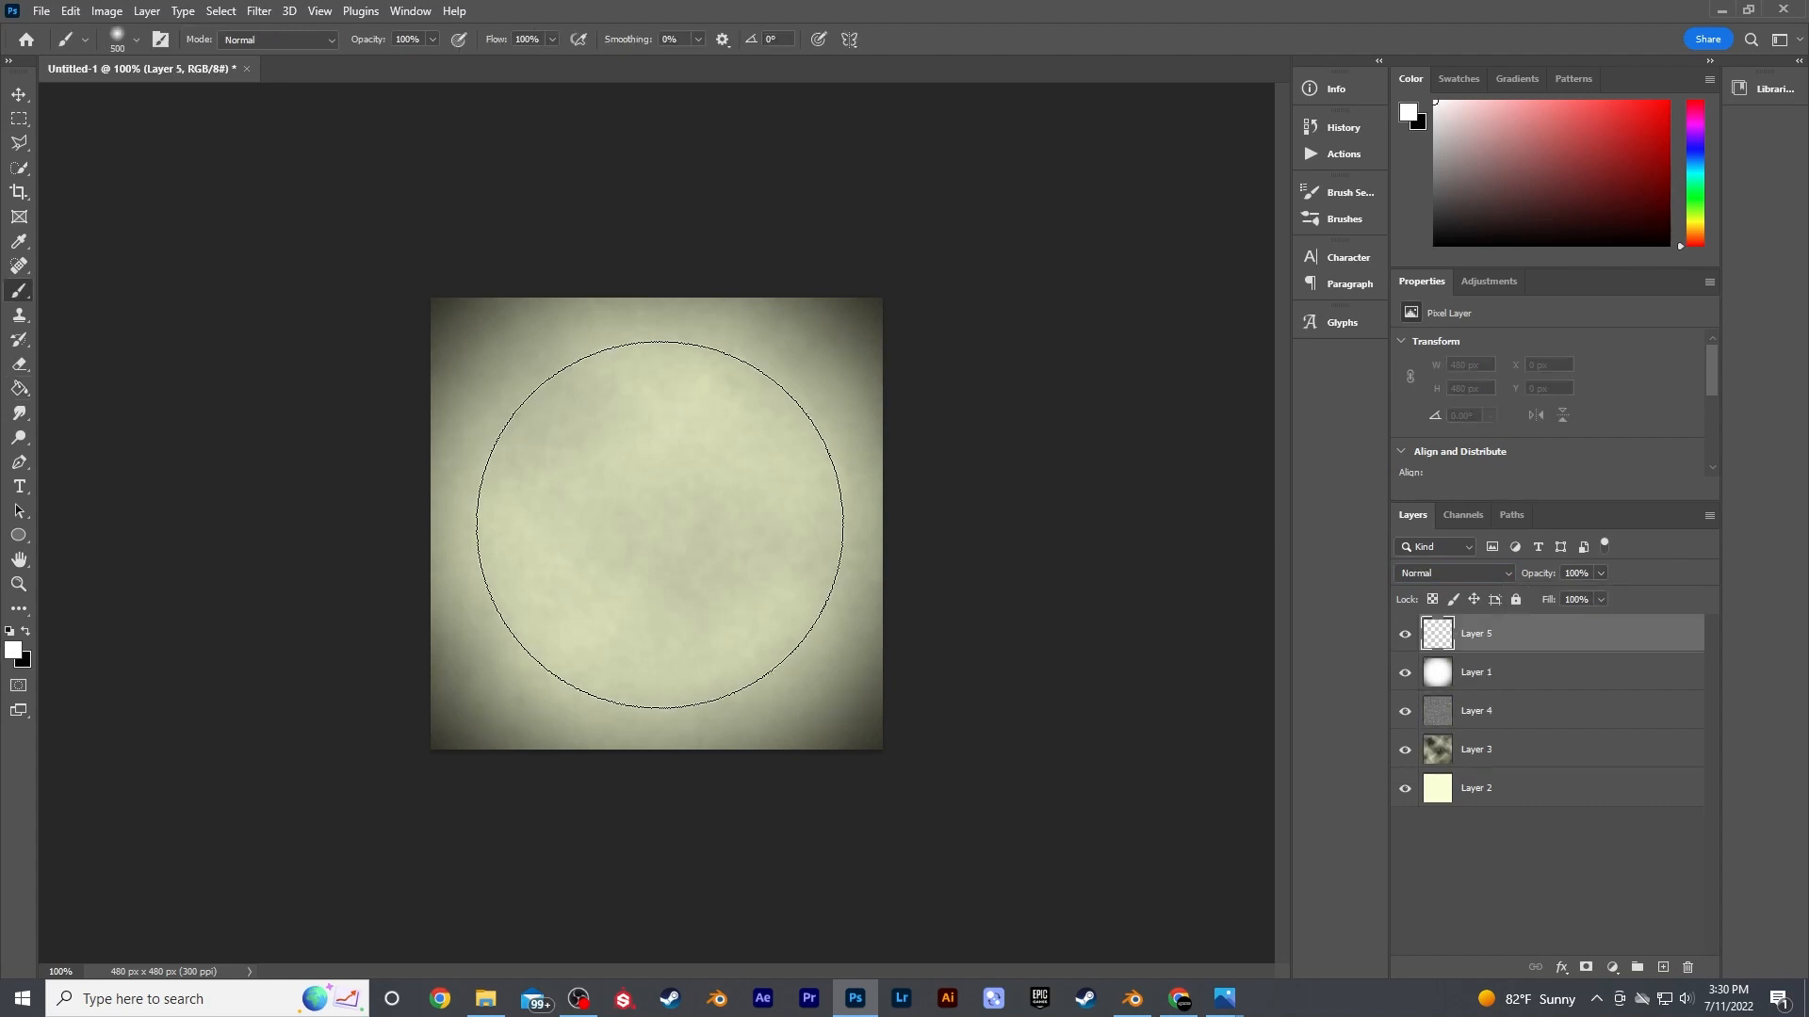
{"action": "left_click_drag", "start_coordinate": [1603, 597], "coordinate": [1582, 597]}
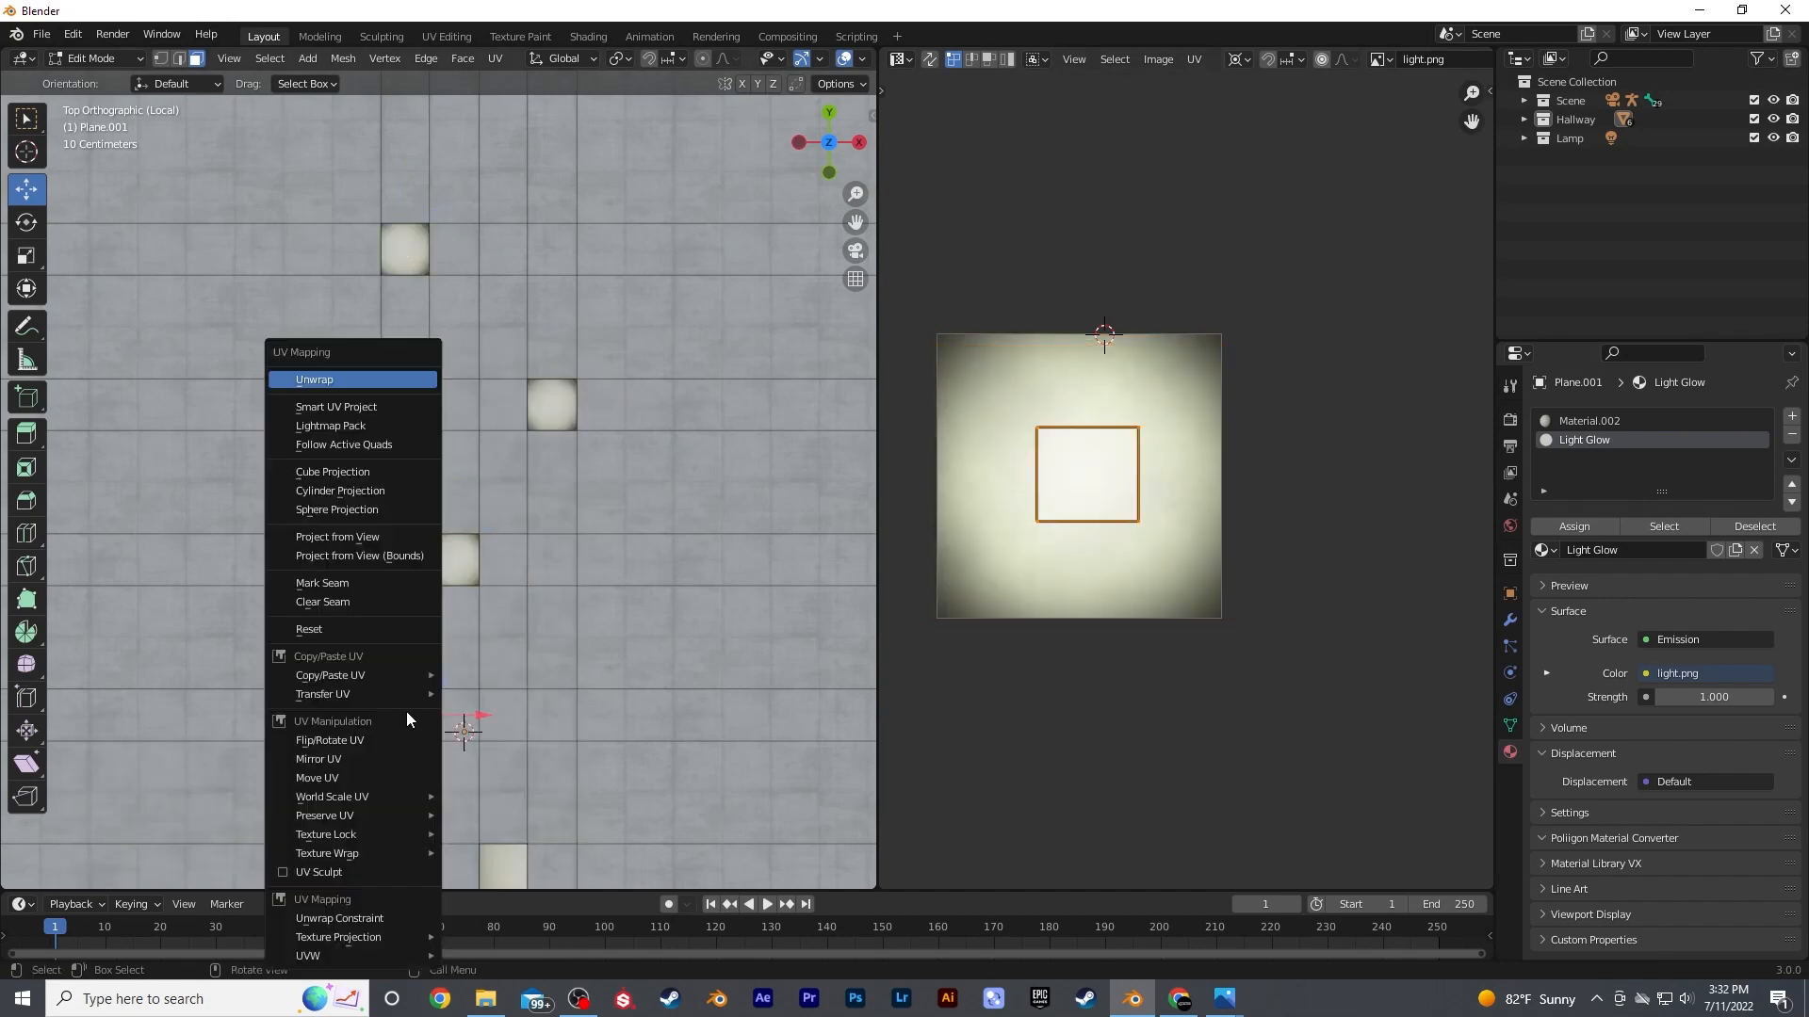
Unwrap the ceiling light face and fit its UVs onto the light.png glow image.
{"action": "left_click", "coordinate": [314, 379]}
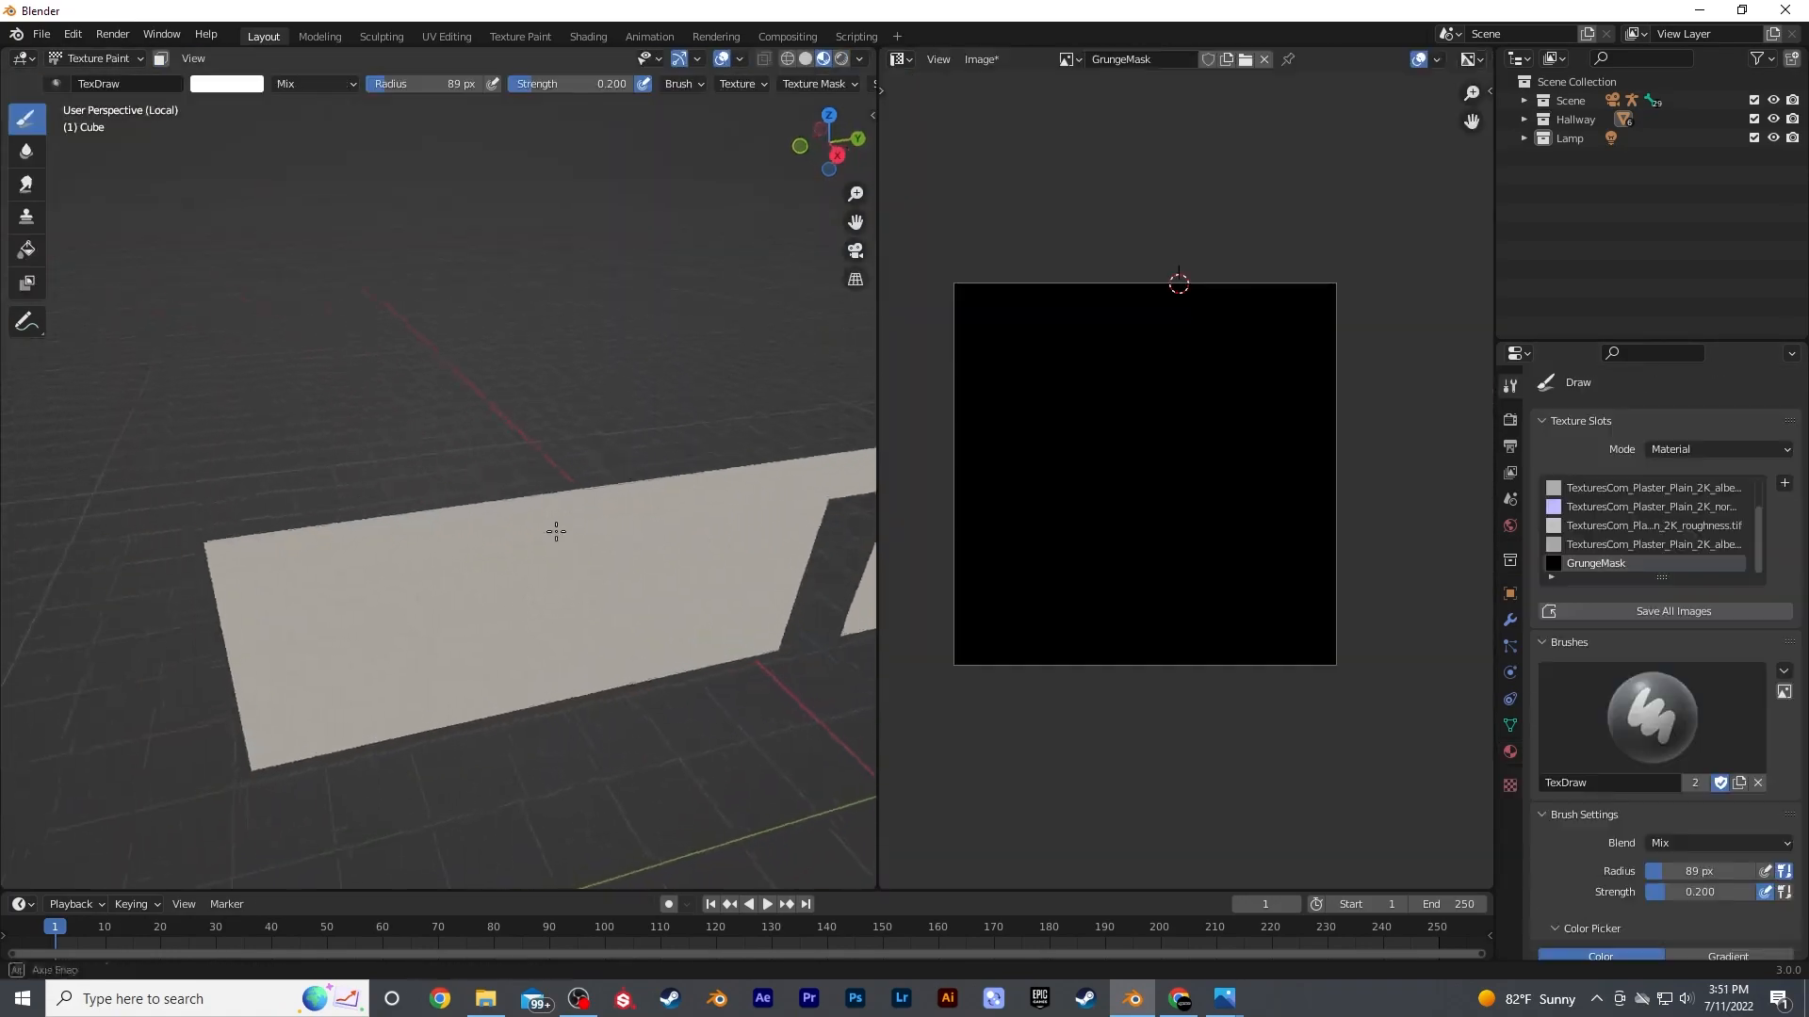
Paint grunge onto the wall's GrungeMask, then bevel the Door Rim by 0.1 m.
{"action": "left_click_drag", "start_coordinate": [554, 531], "coordinate": [271, 691]}
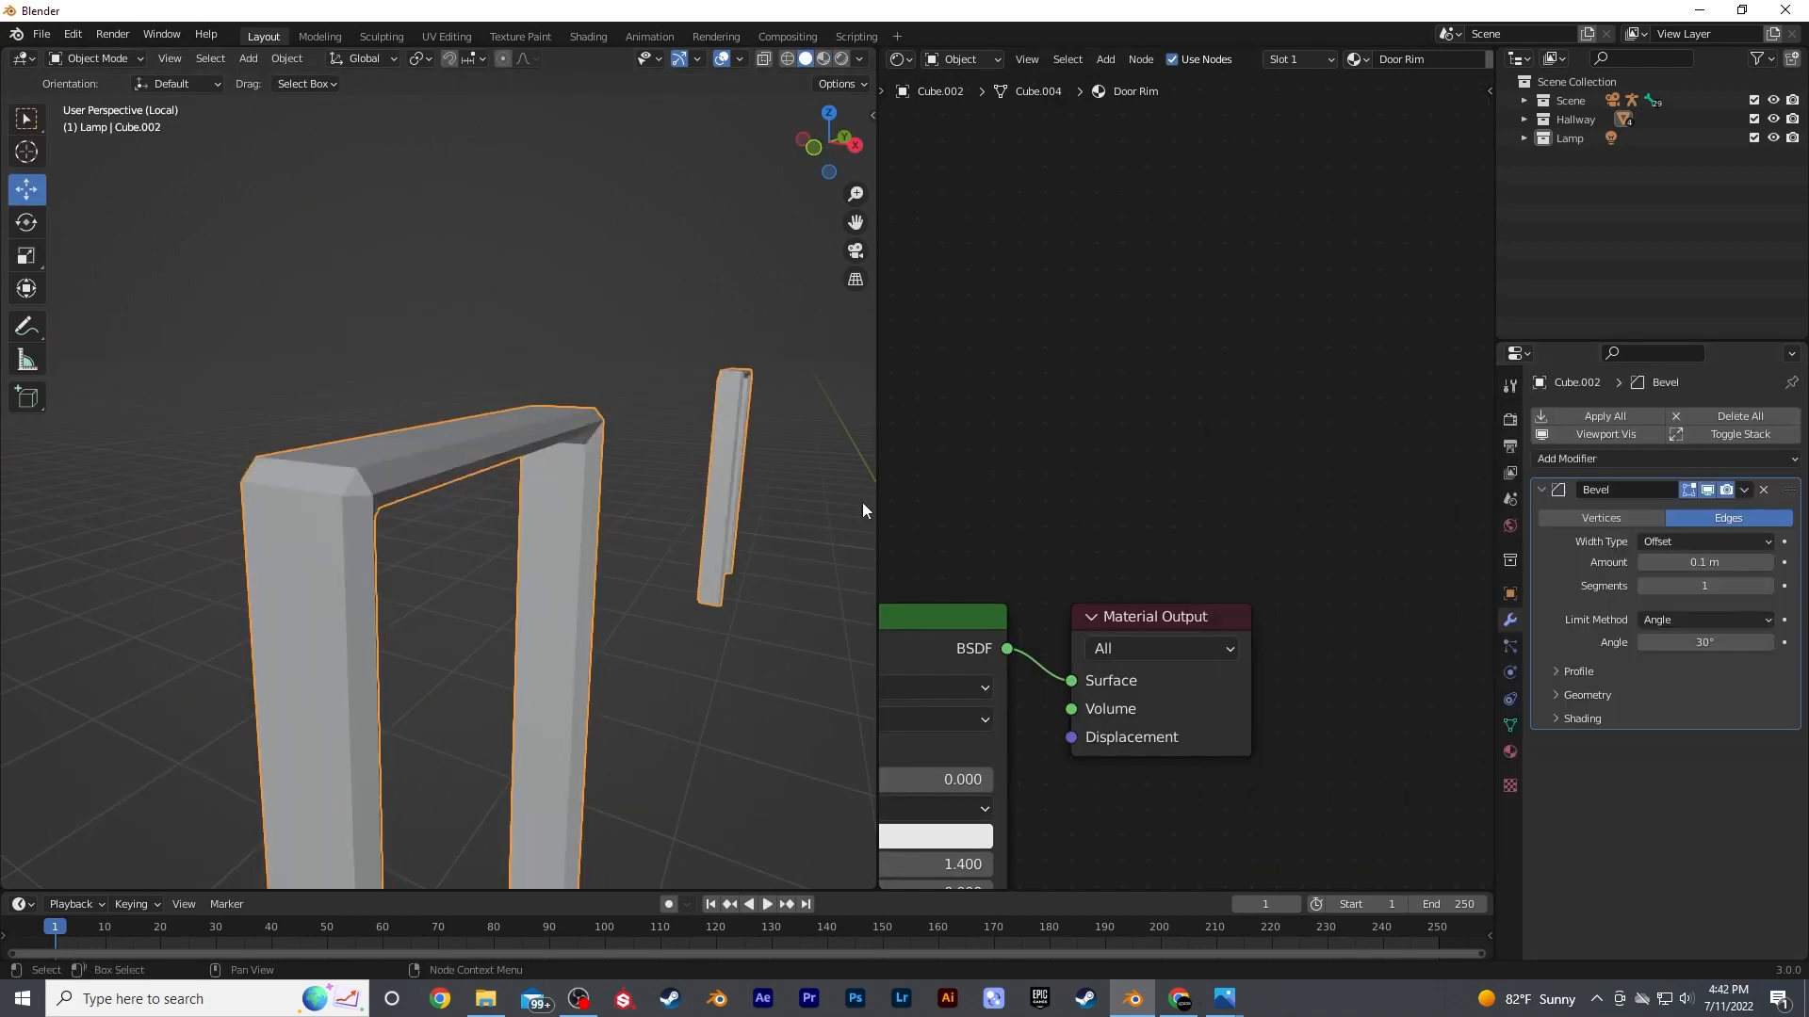
{"action": "left_click", "coordinate": [1705, 562]}
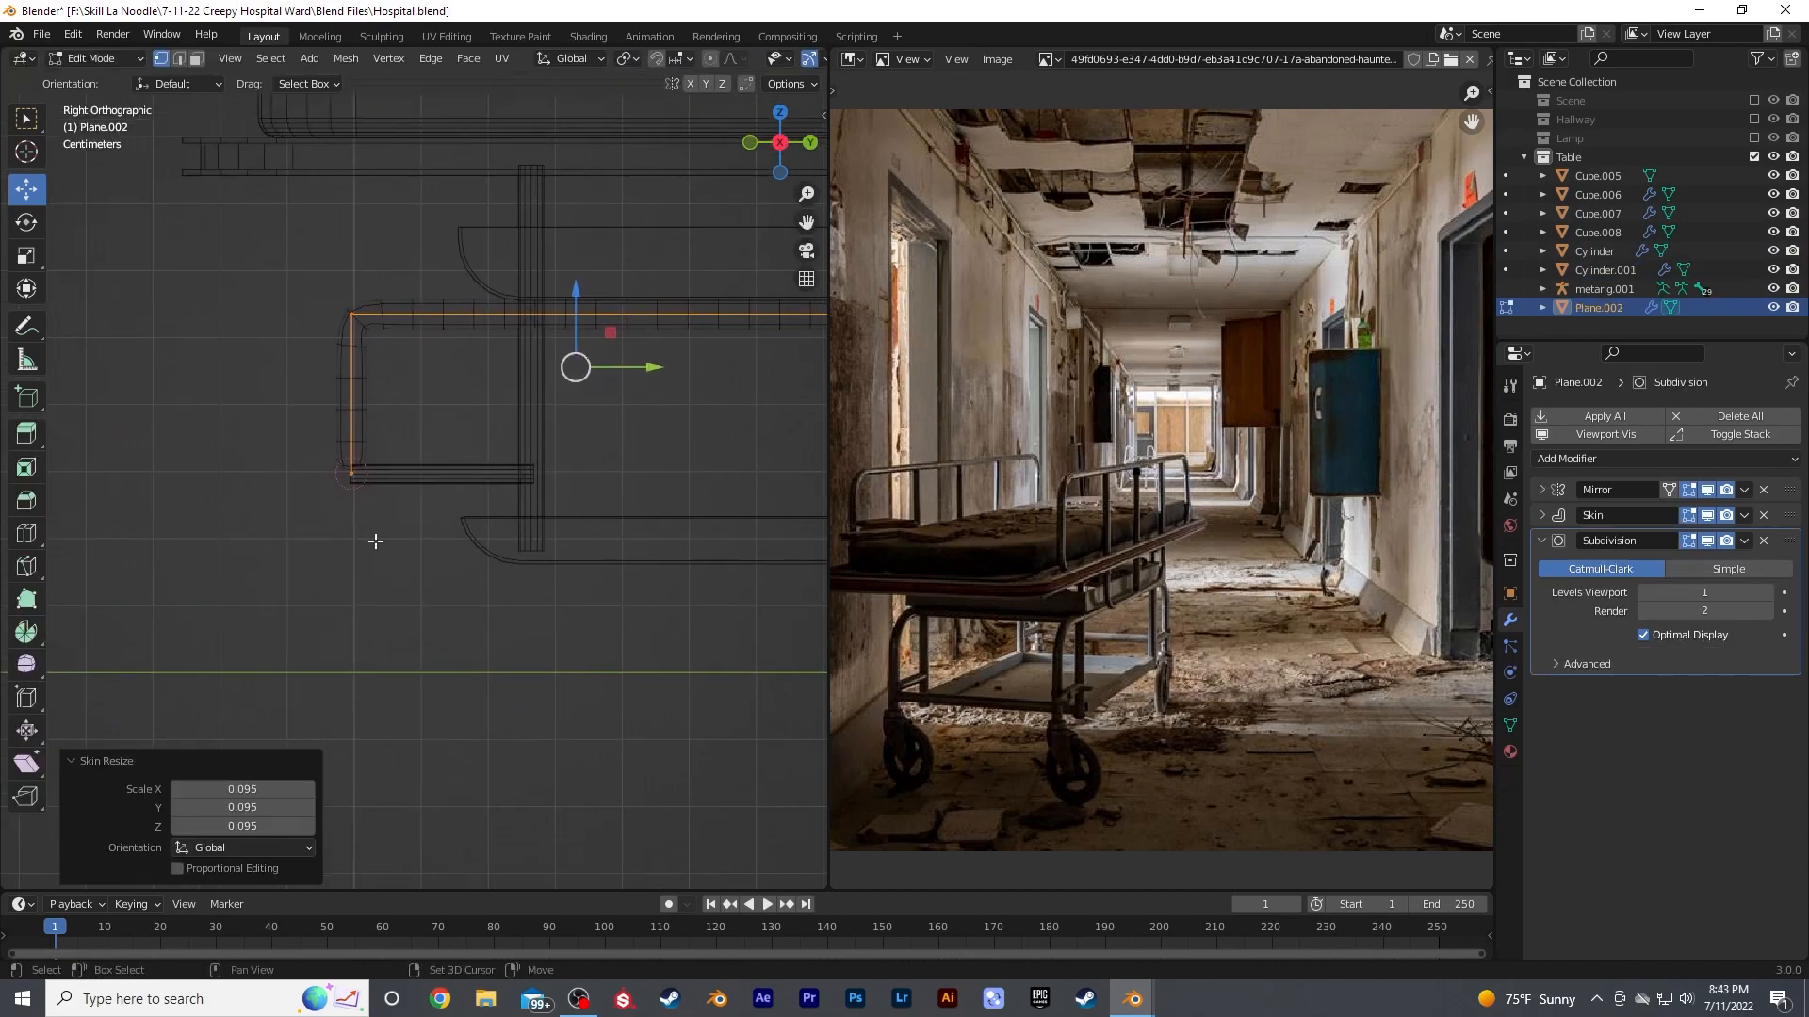
Extrude the skin-modified frame tube down into a leg and bevel its corner.
{"action": "left_click_drag", "start_coordinate": [577, 367], "coordinate": [351, 601]}
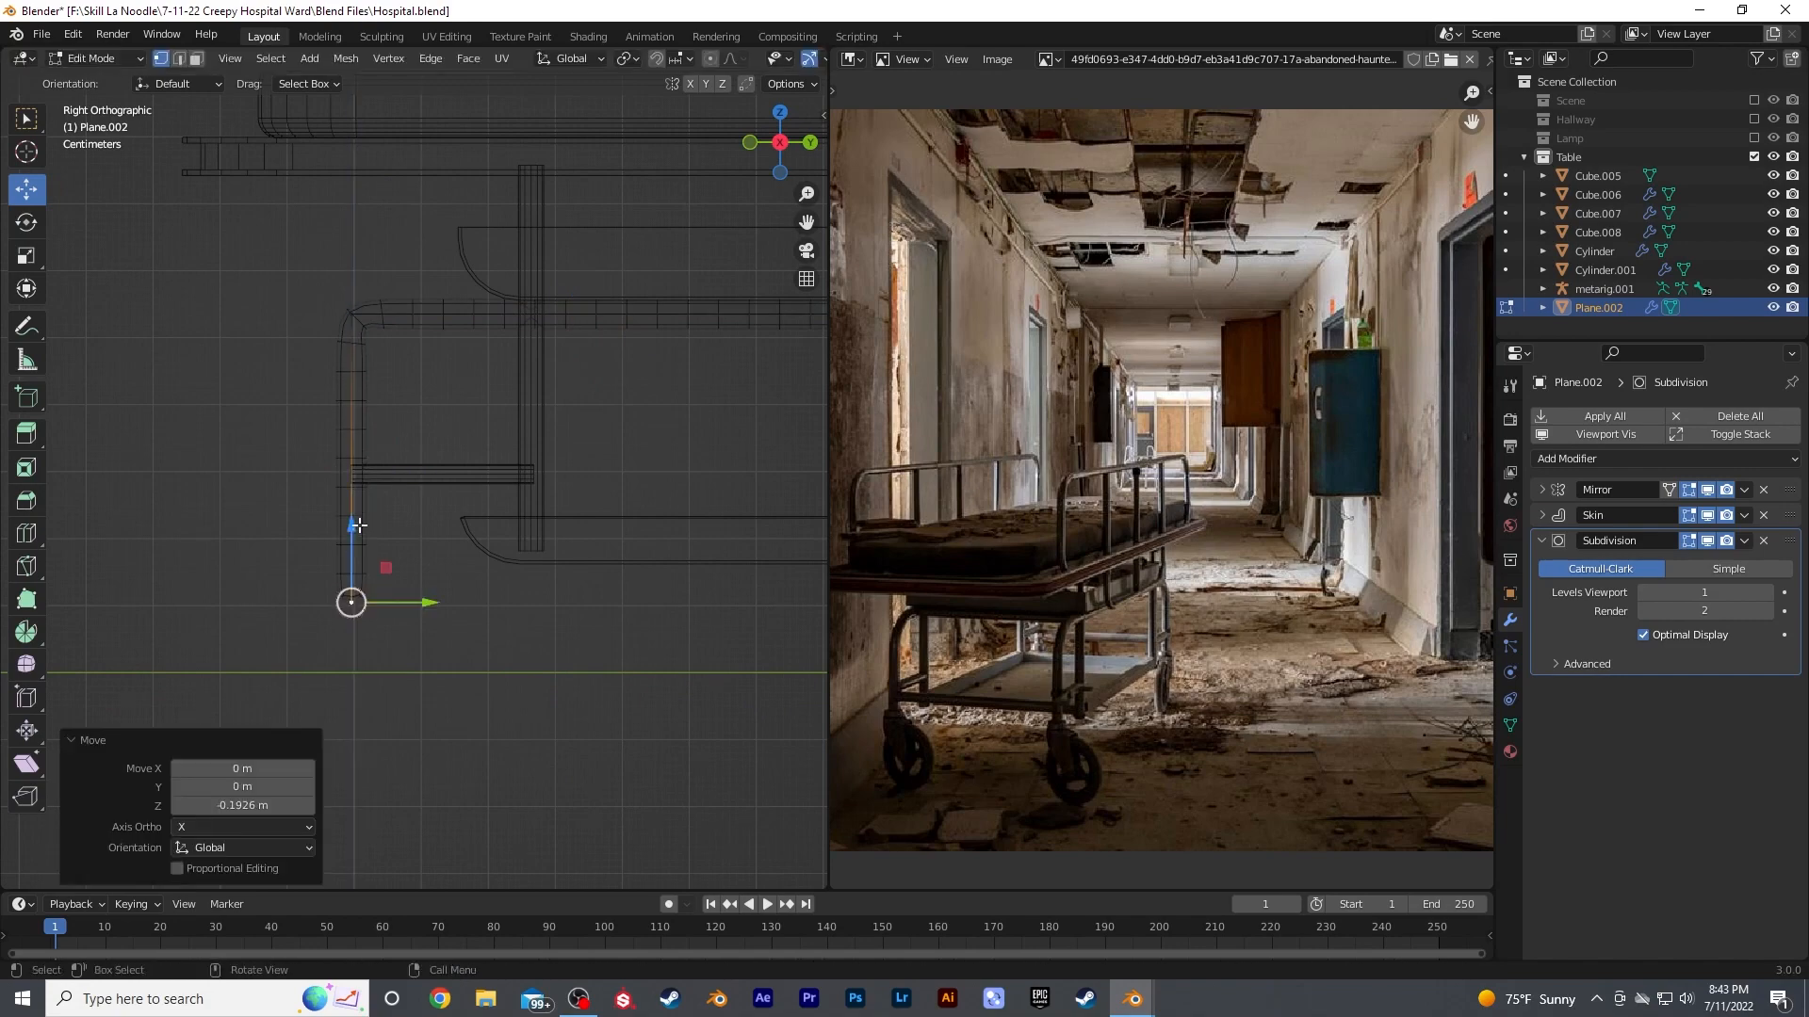
{"action": "key", "text": "Ctrl+B"}
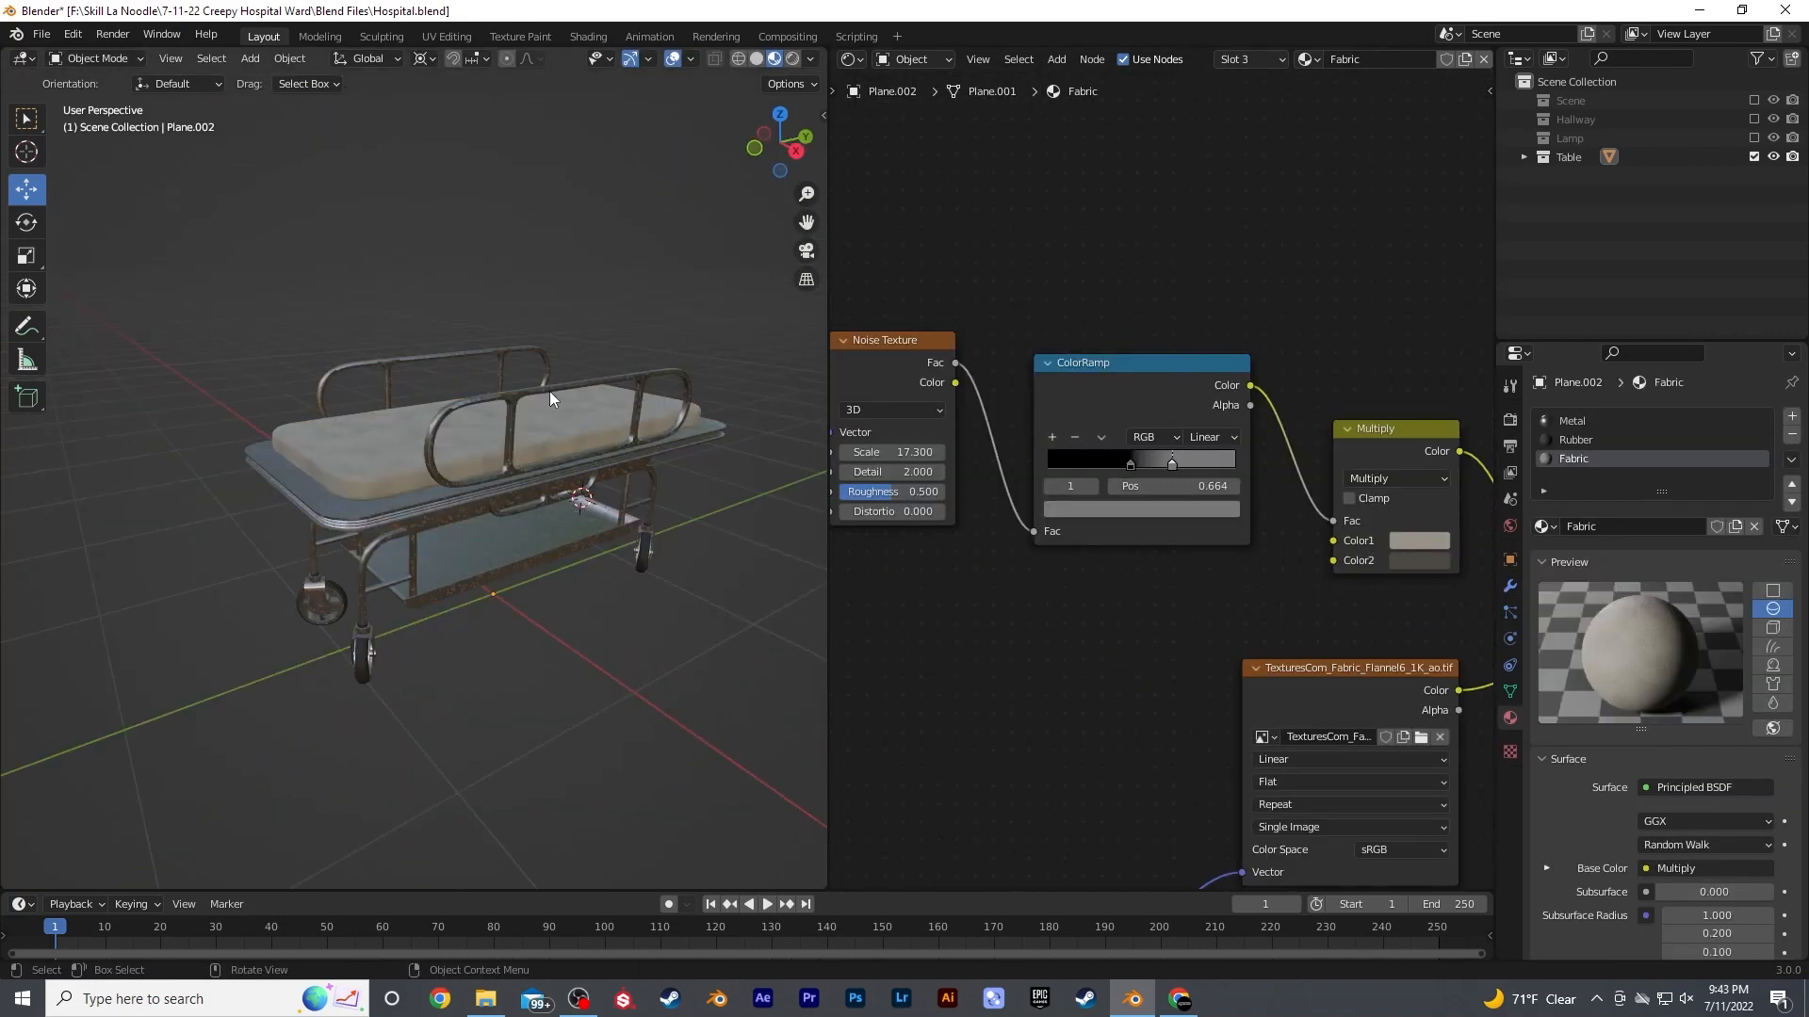
Multiply the fabric AO texture with a Noise/ColorRamp stain pattern for the mattress material.
{"action": "left_click", "coordinate": [853, 999]}
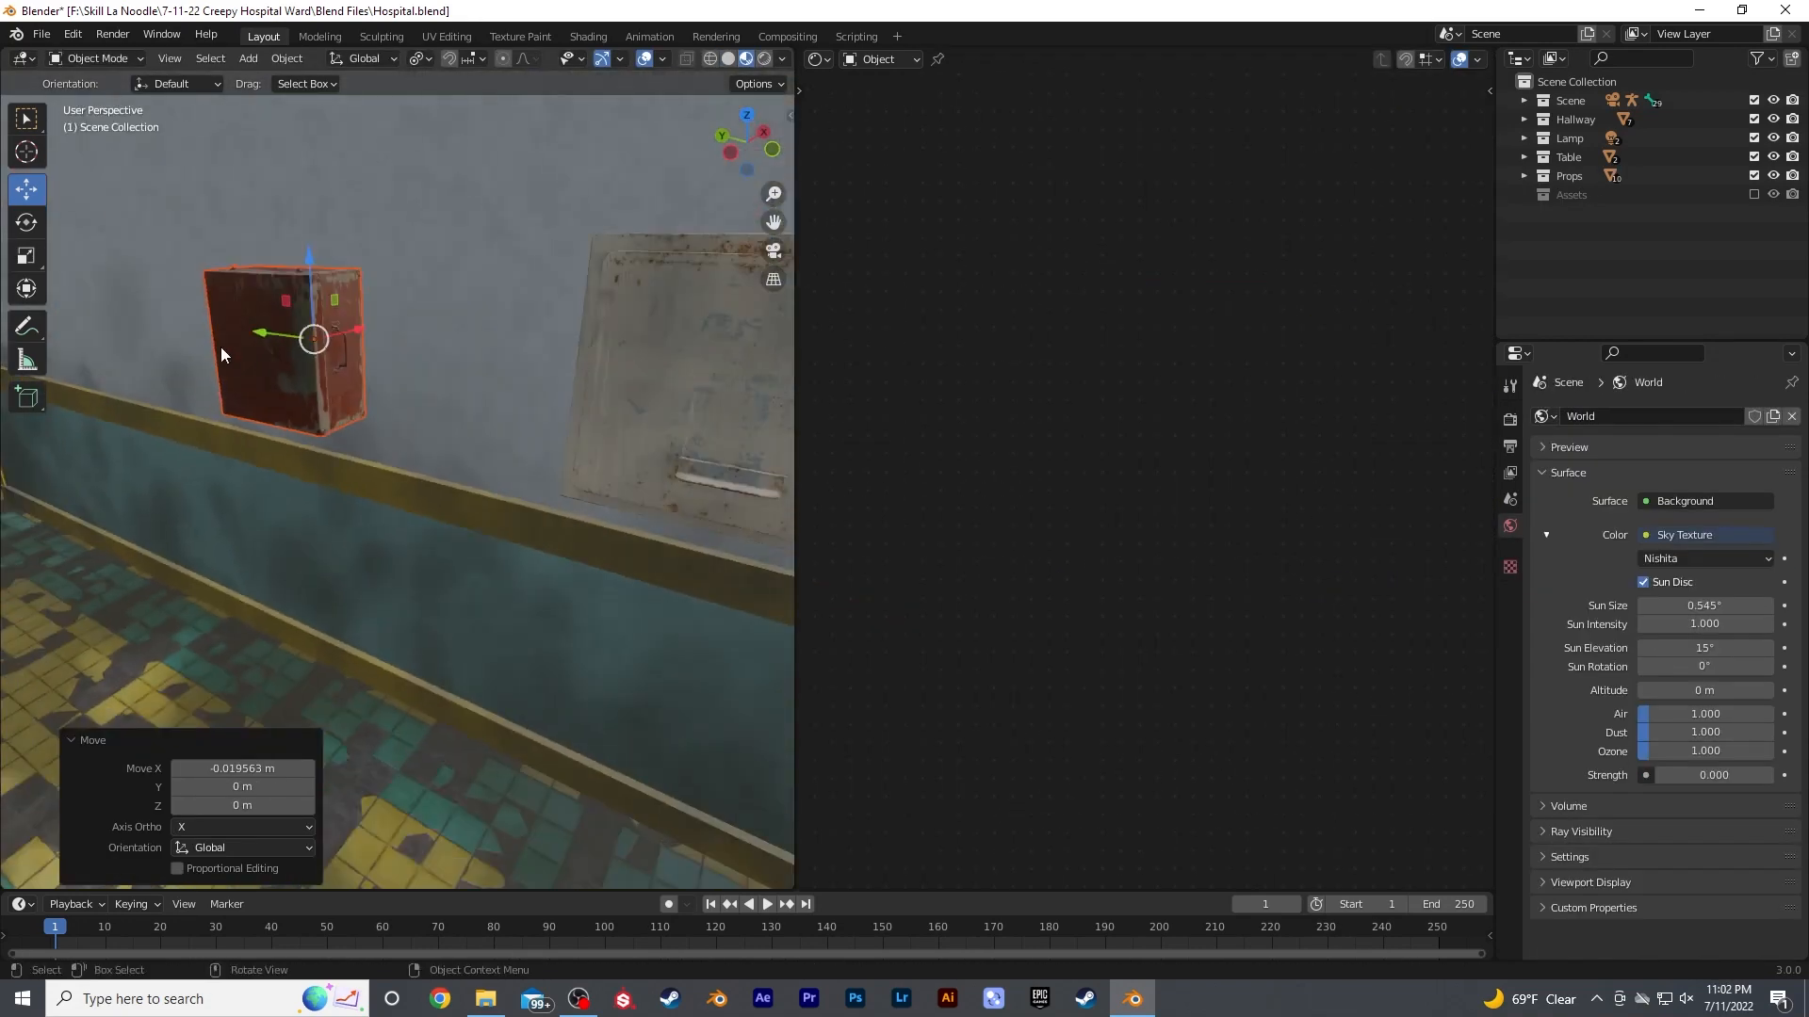
Render the final hallway image with F12.
{"action": "key", "text": "F12"}
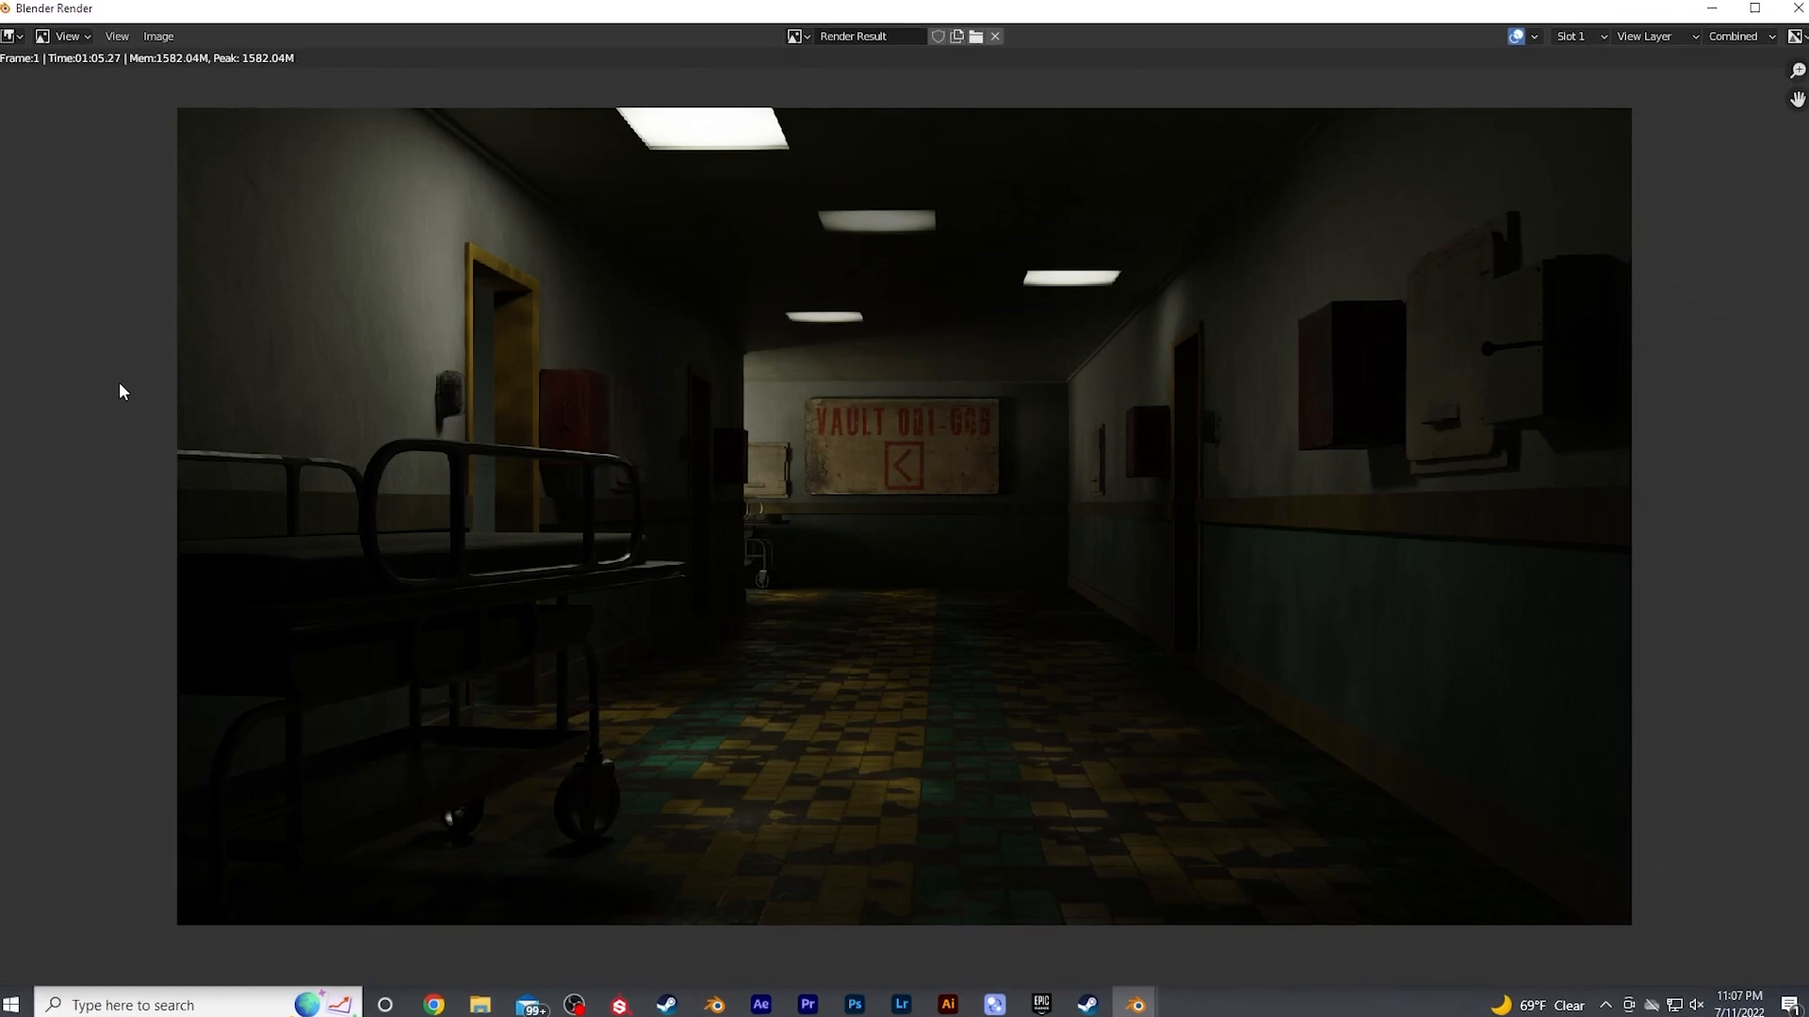